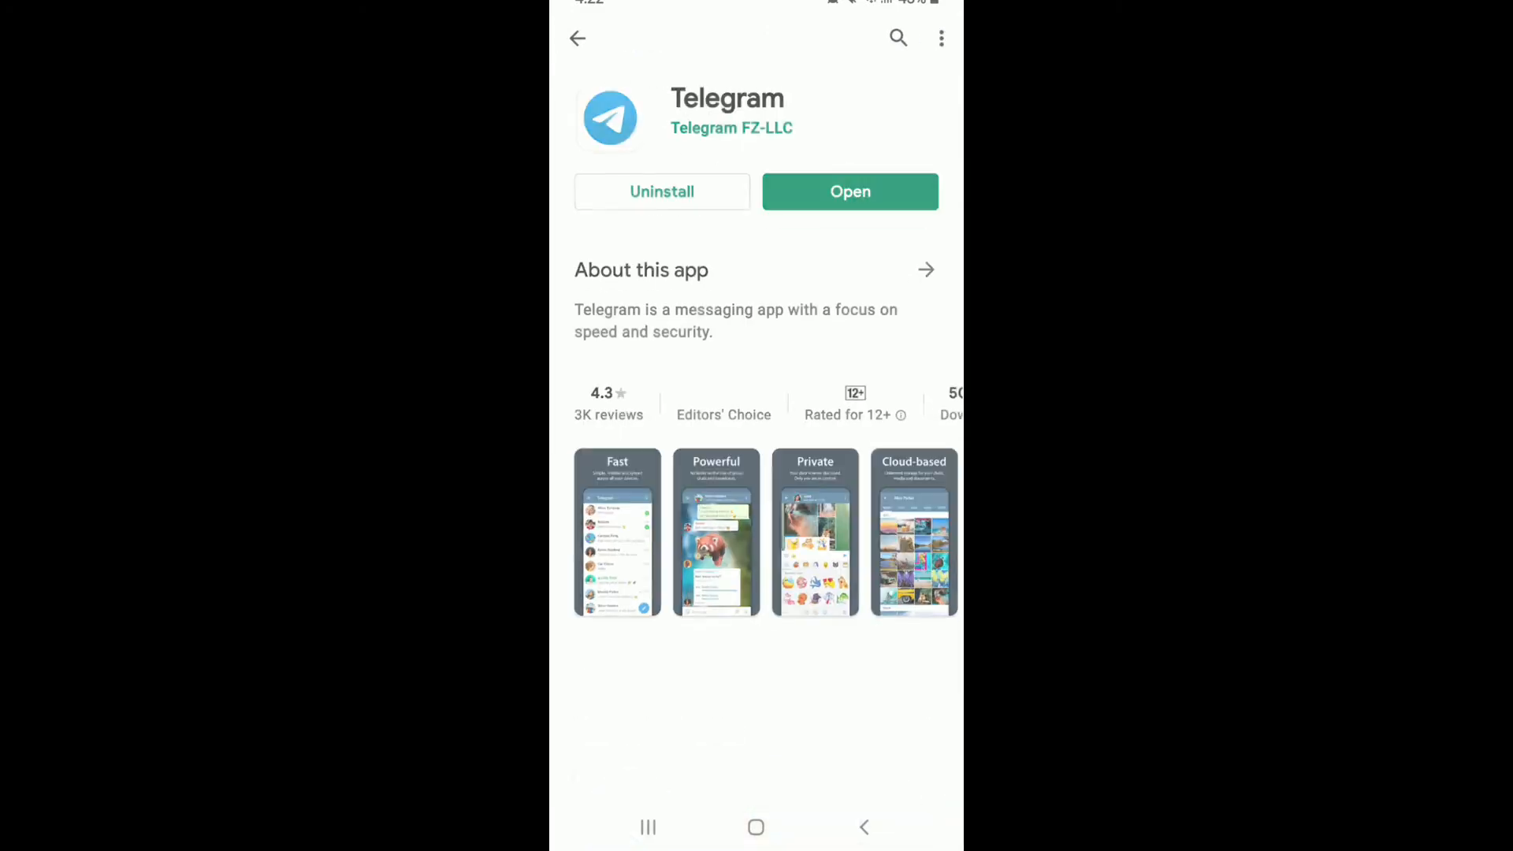
Step: Reach Telegram's Settings page from the chat list's side menu
scroll(down, 3)
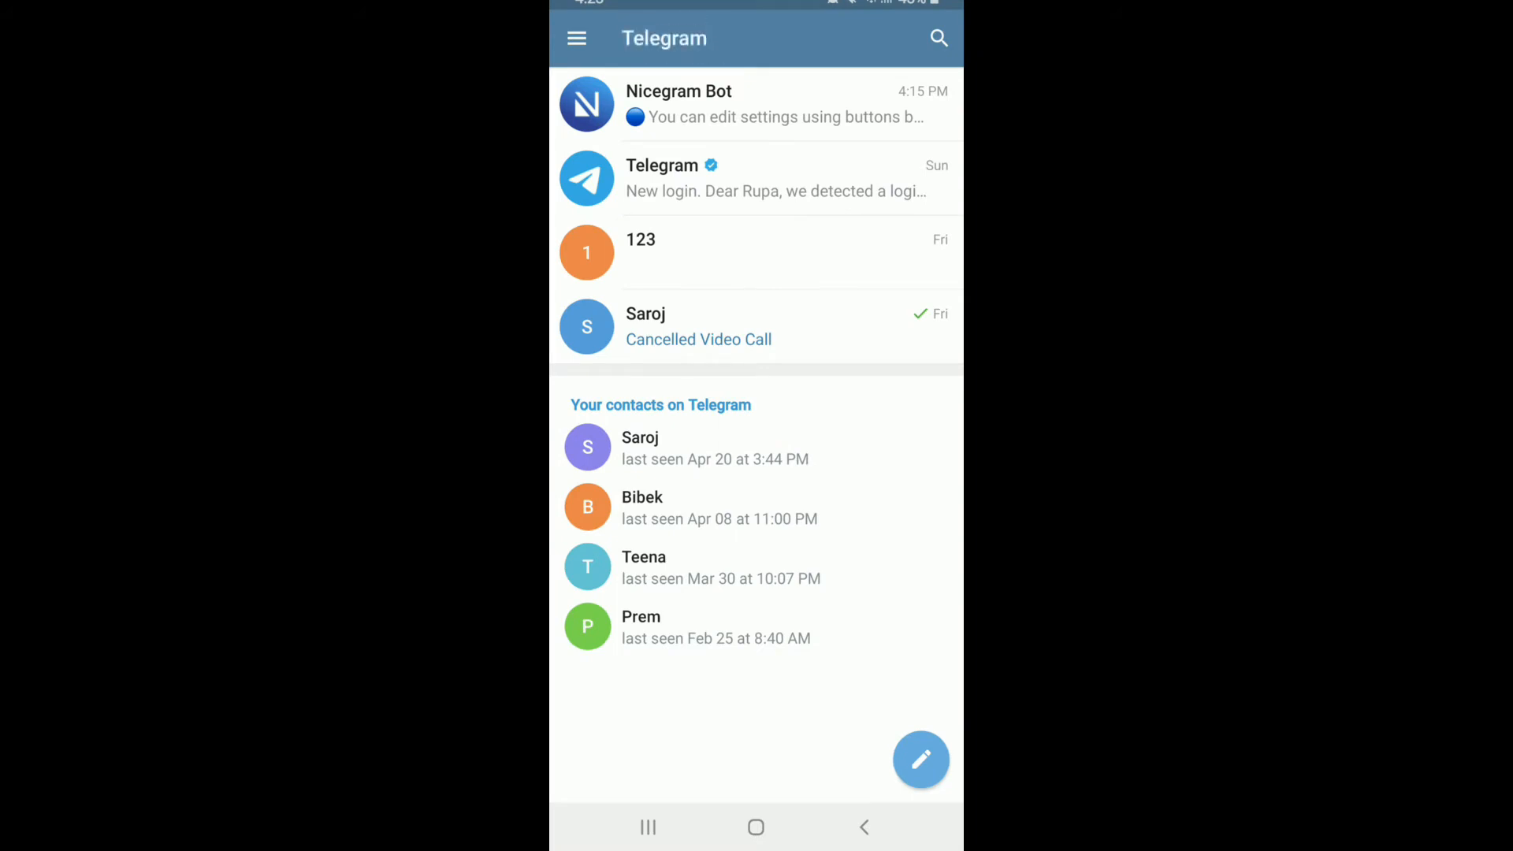
click(577, 38)
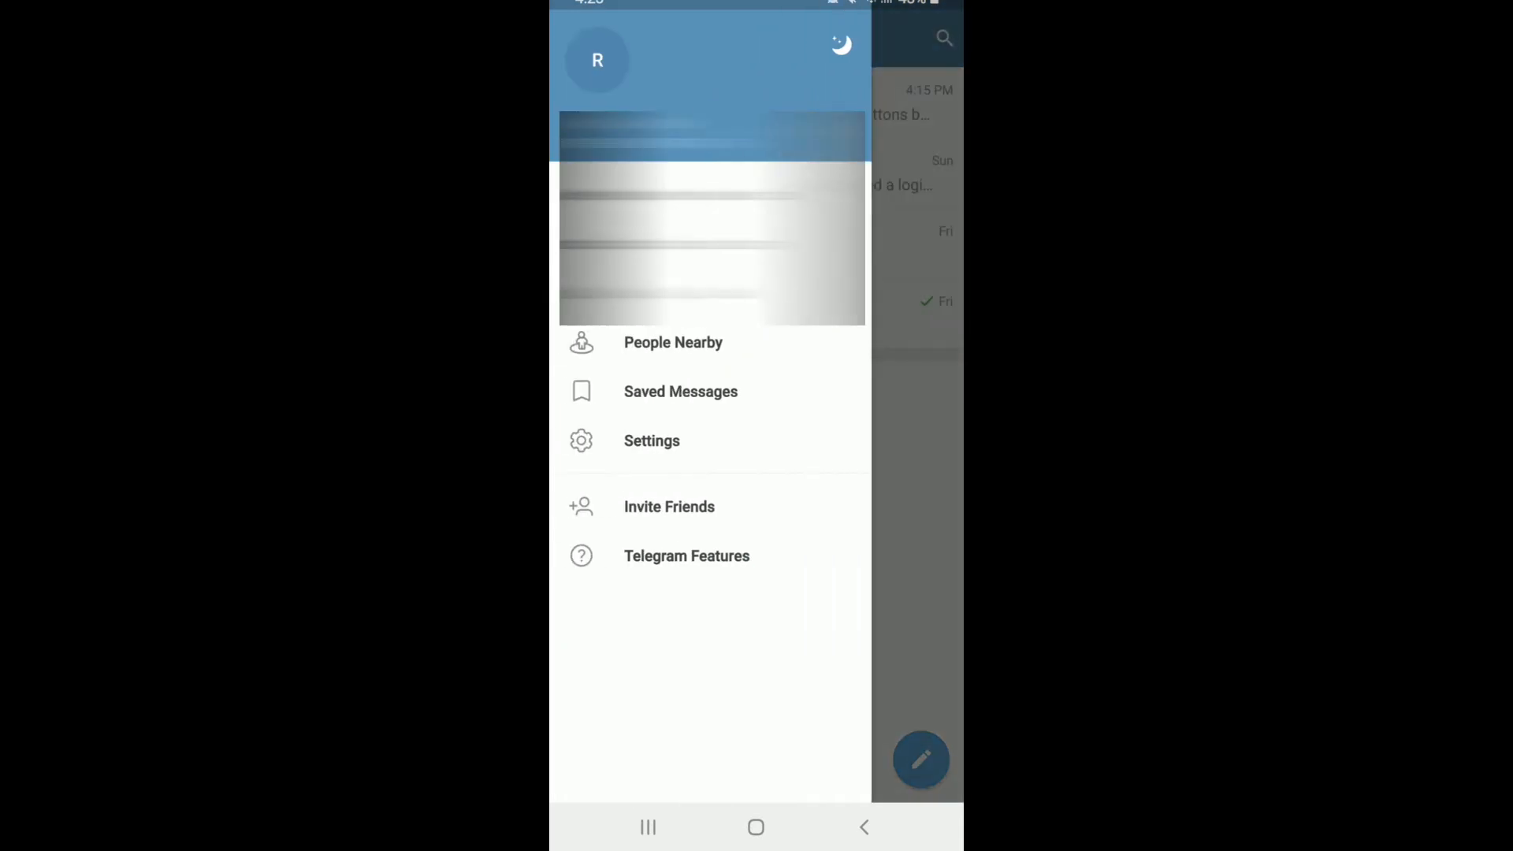
click(650, 440)
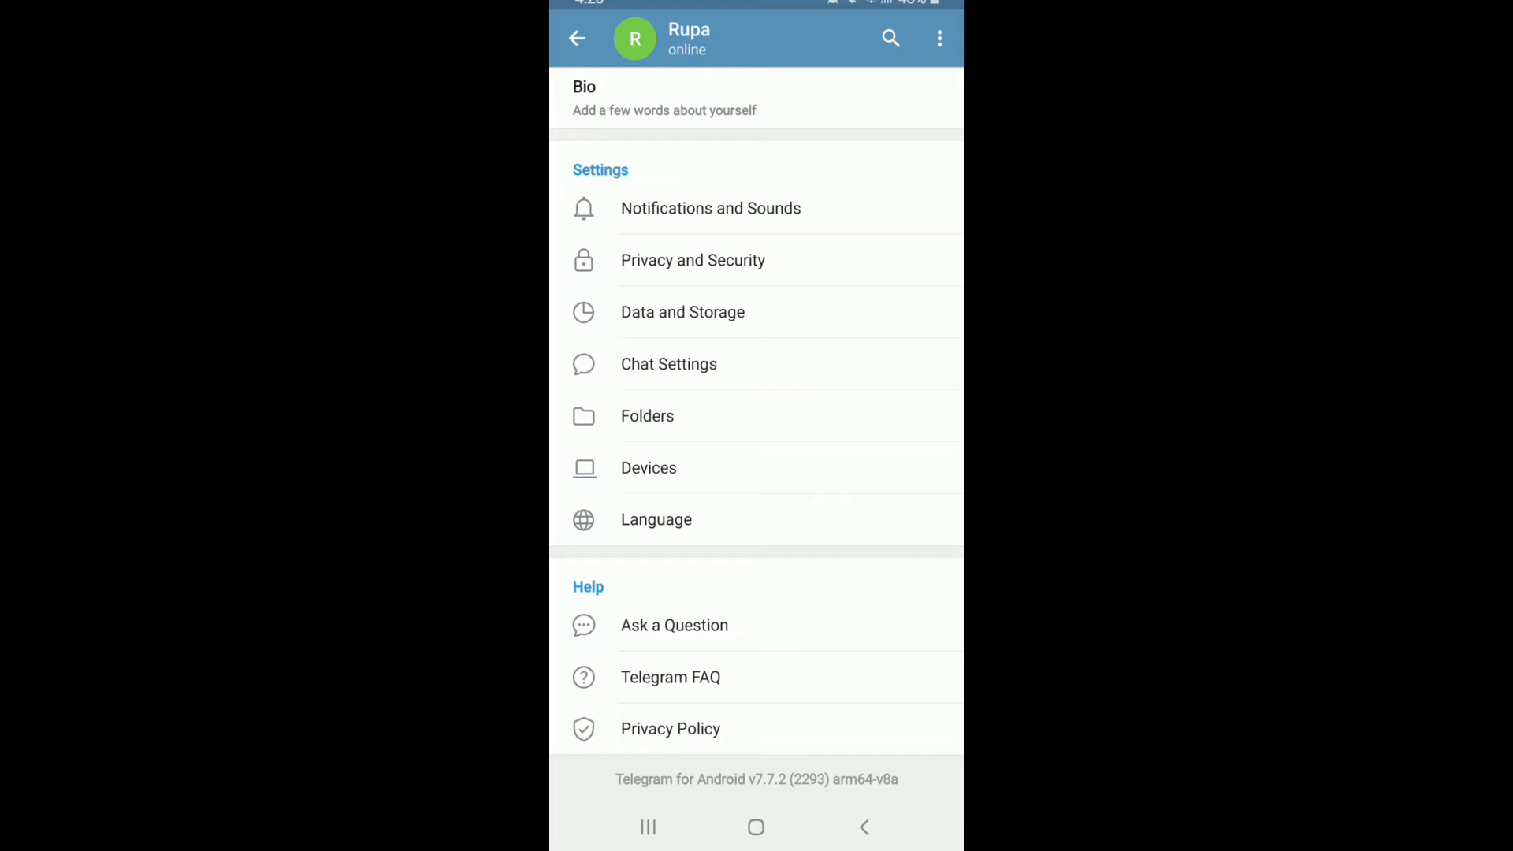
Step: In Notifications and Sounds, enable Private Chats and Groups notifications, then go back to Settings
click(711, 208)
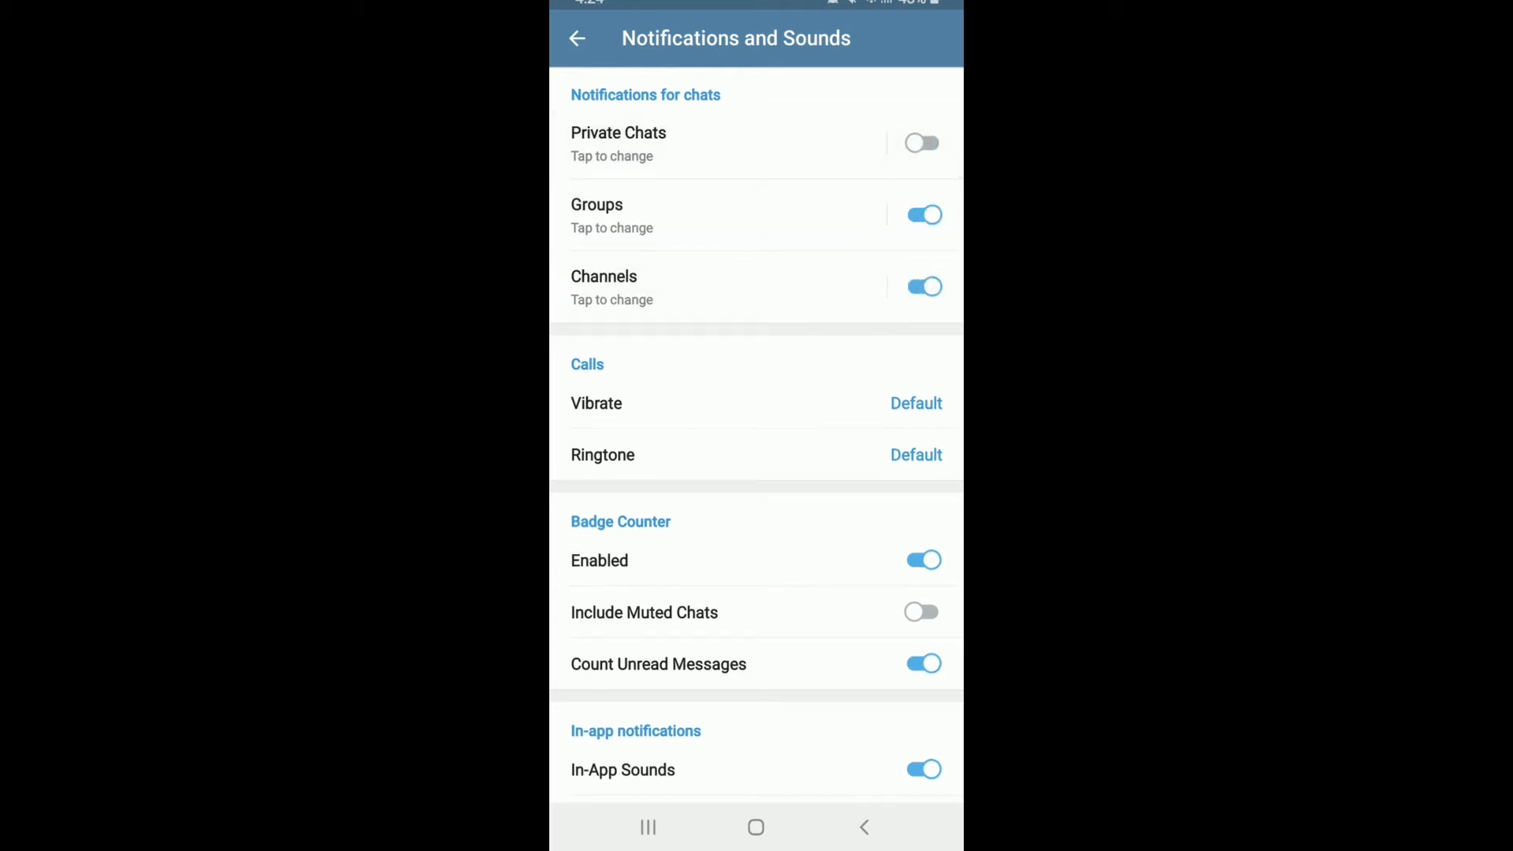
click(922, 143)
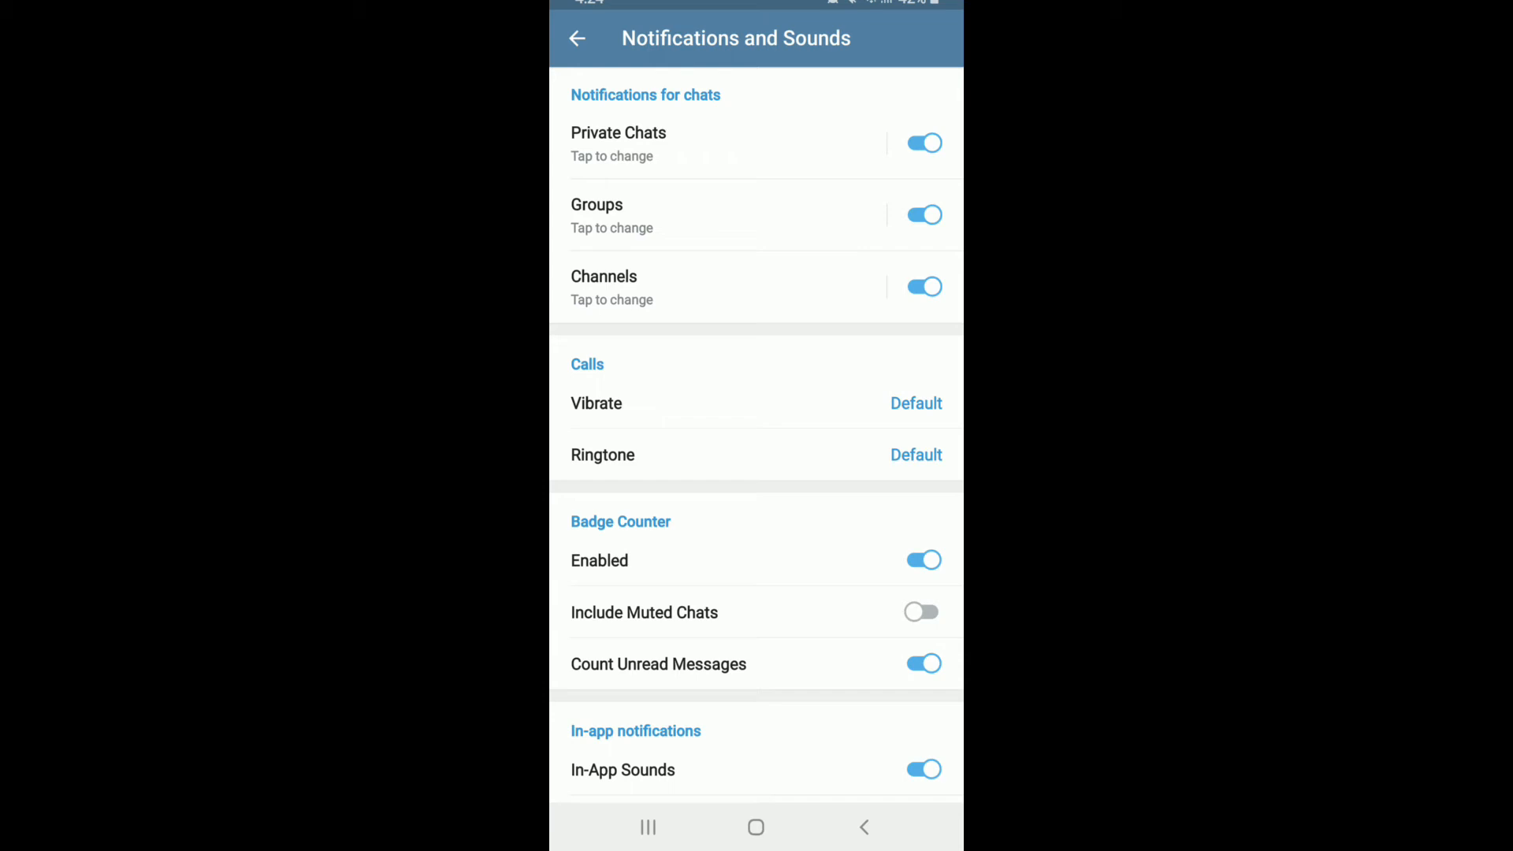
click(922, 214)
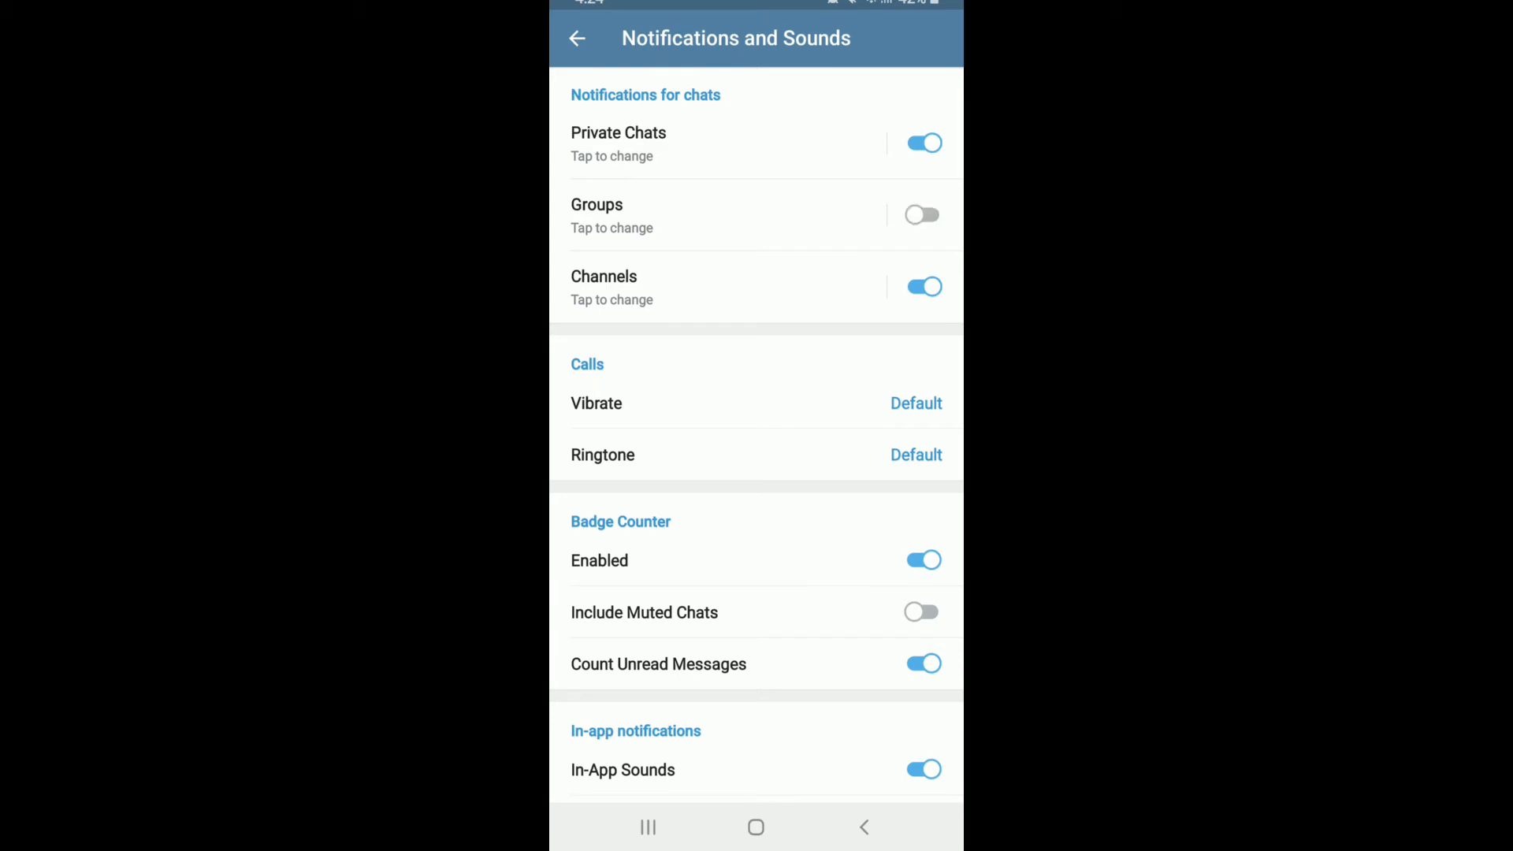
click(920, 214)
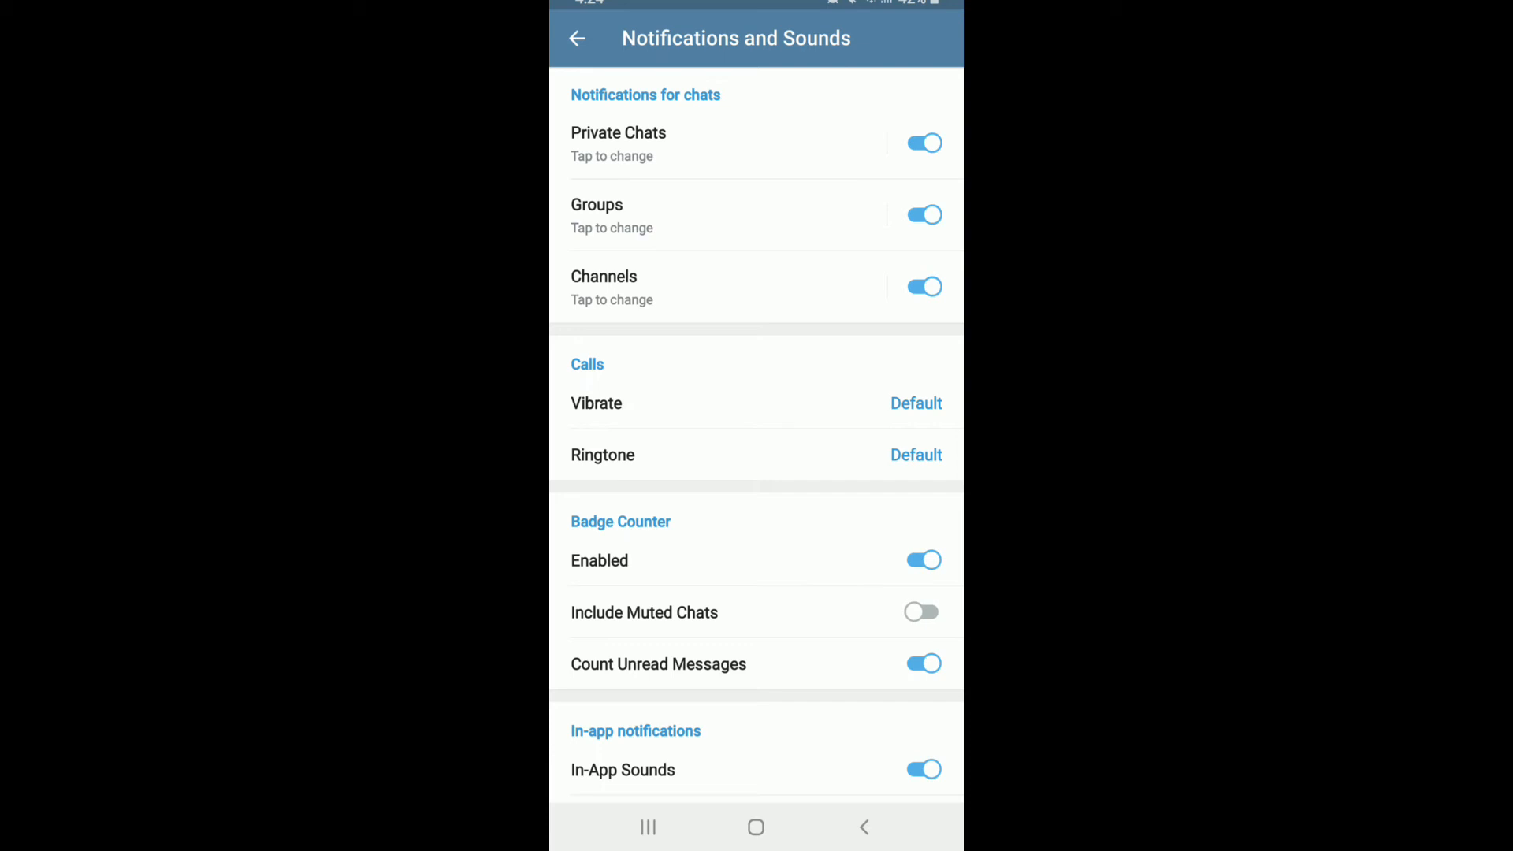
click(577, 38)
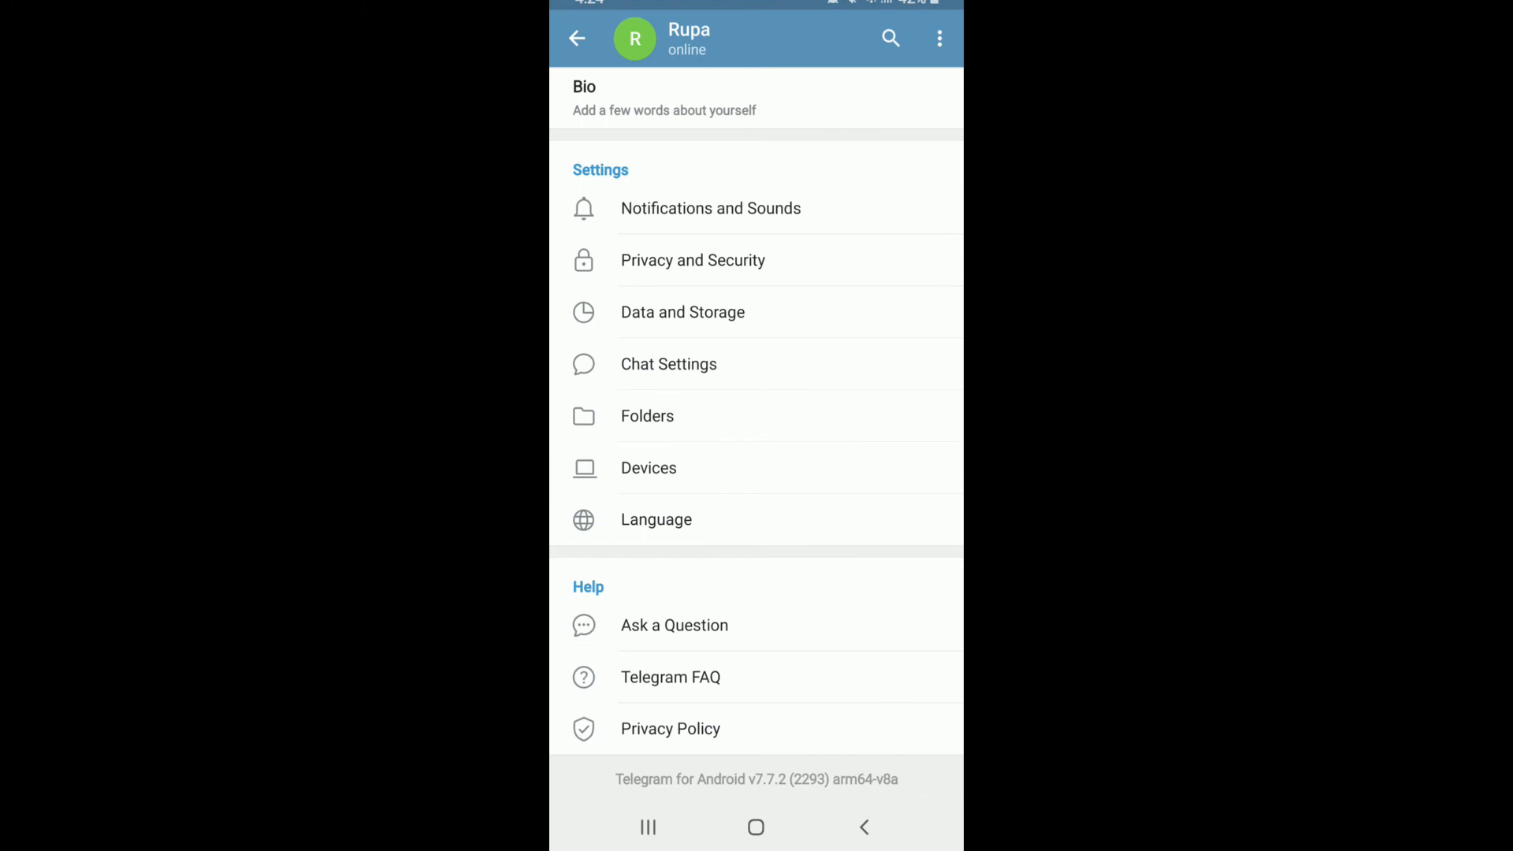
click(577, 37)
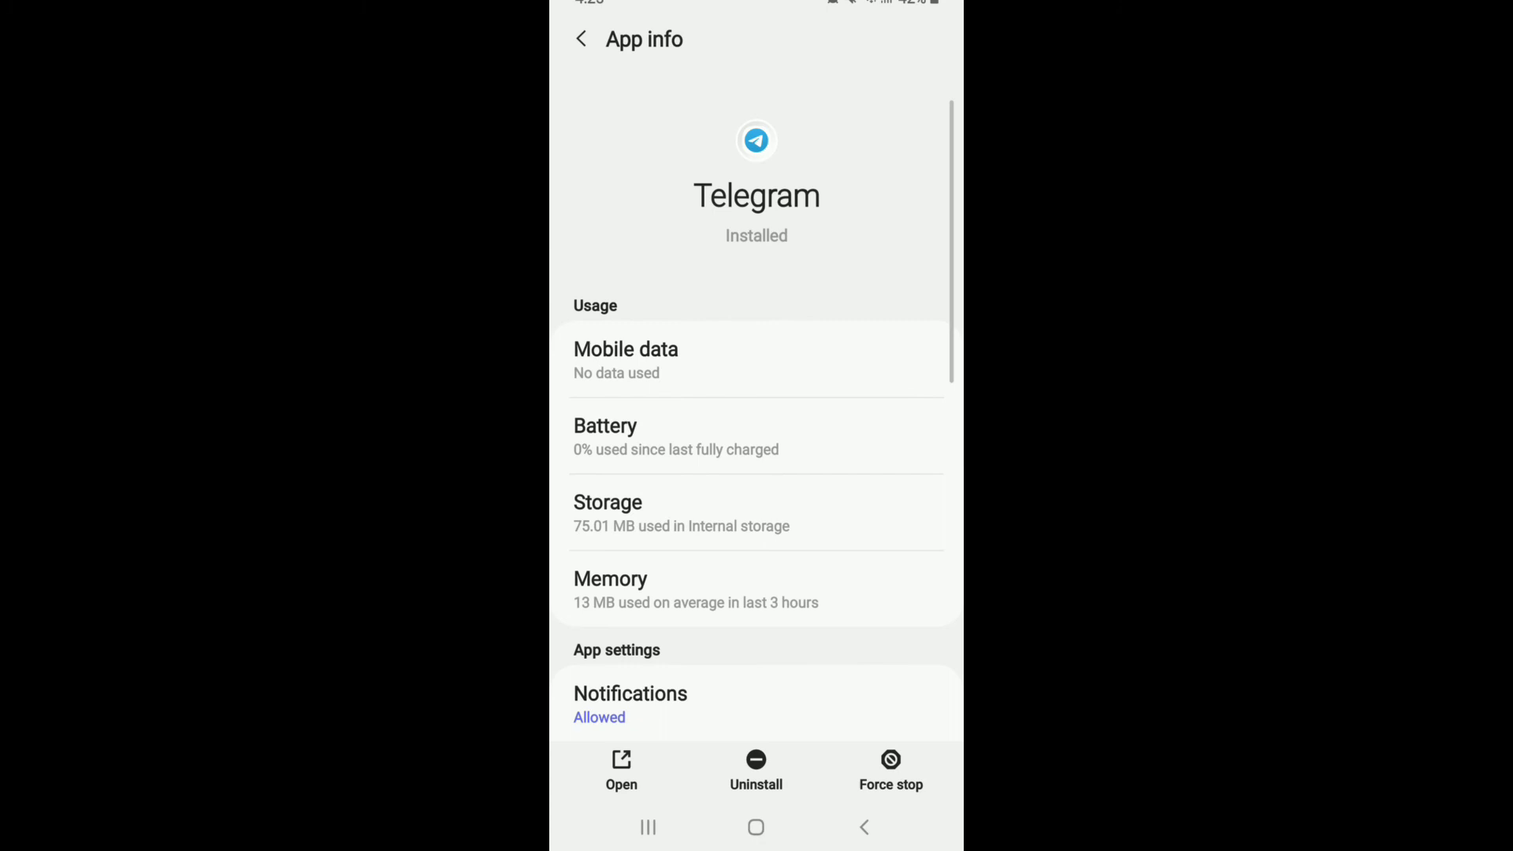
Step: In Telegram's App info, switch on Show notifications under Notifications
scroll(down, 3)
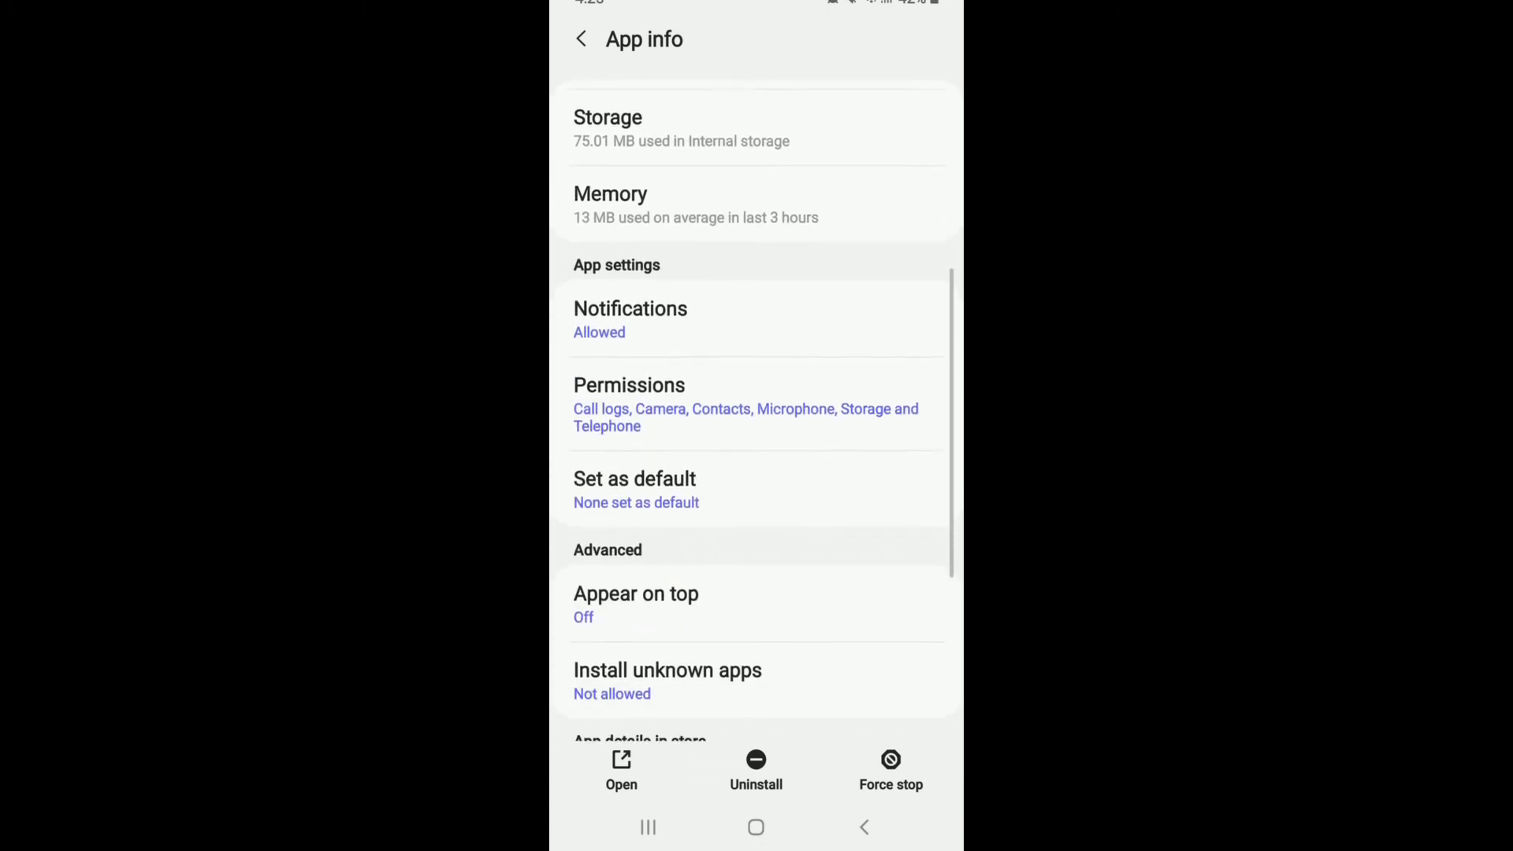
scroll(down, 3)
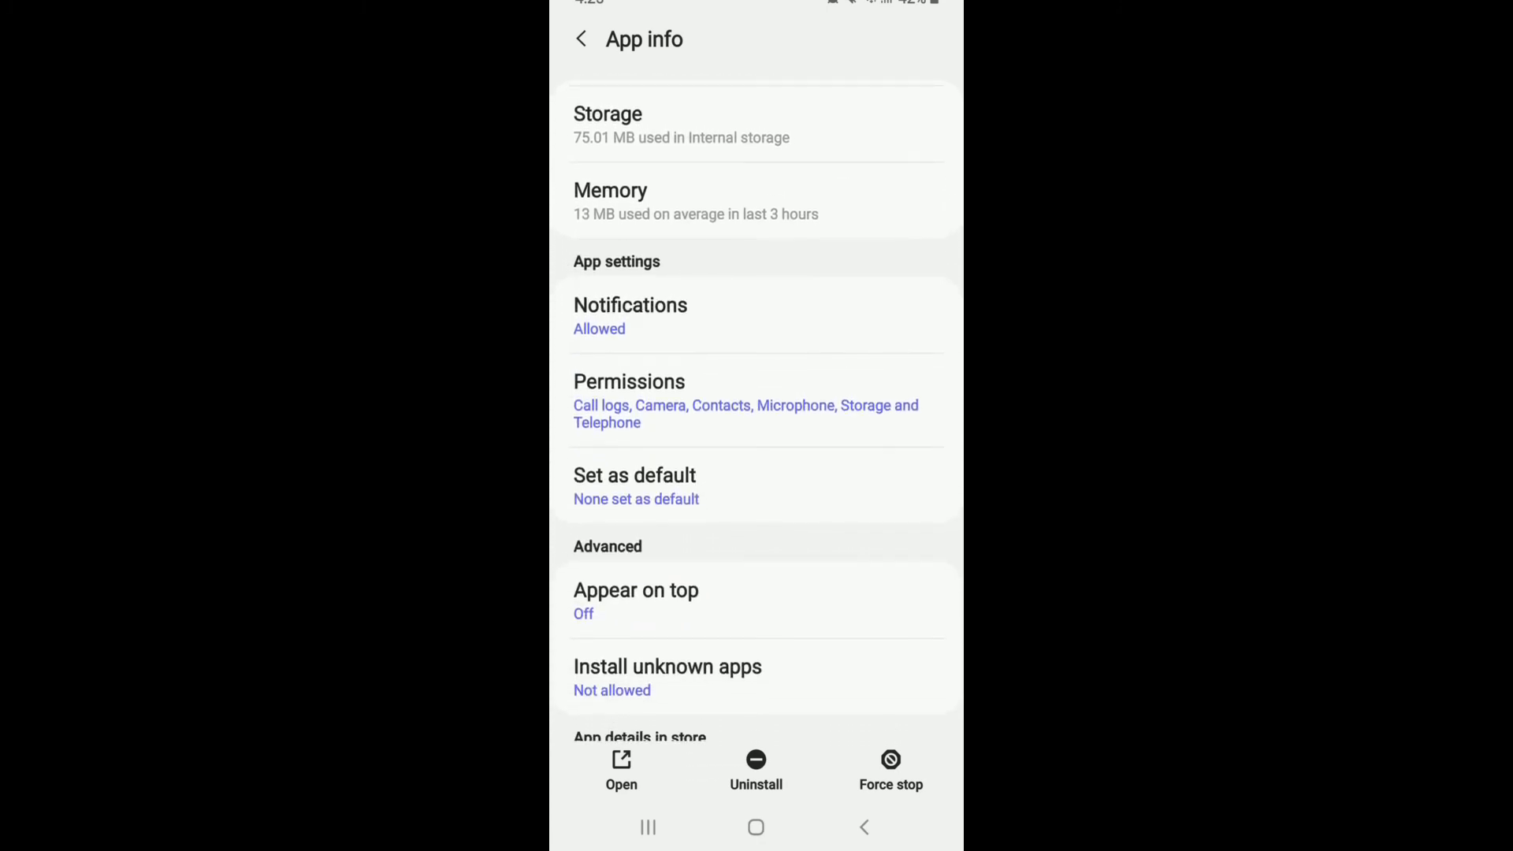
click(628, 315)
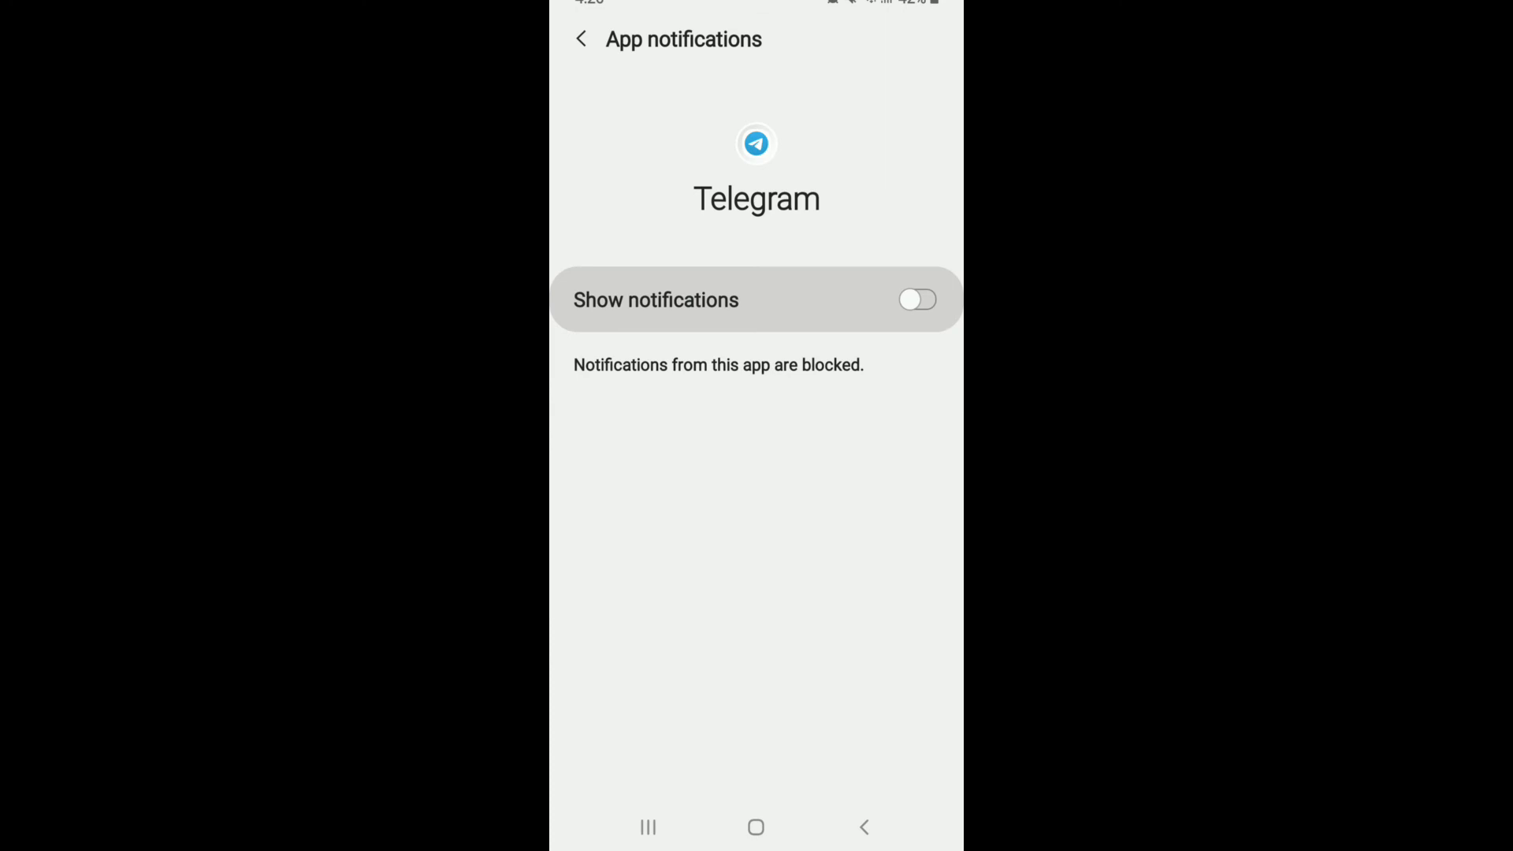
click(915, 300)
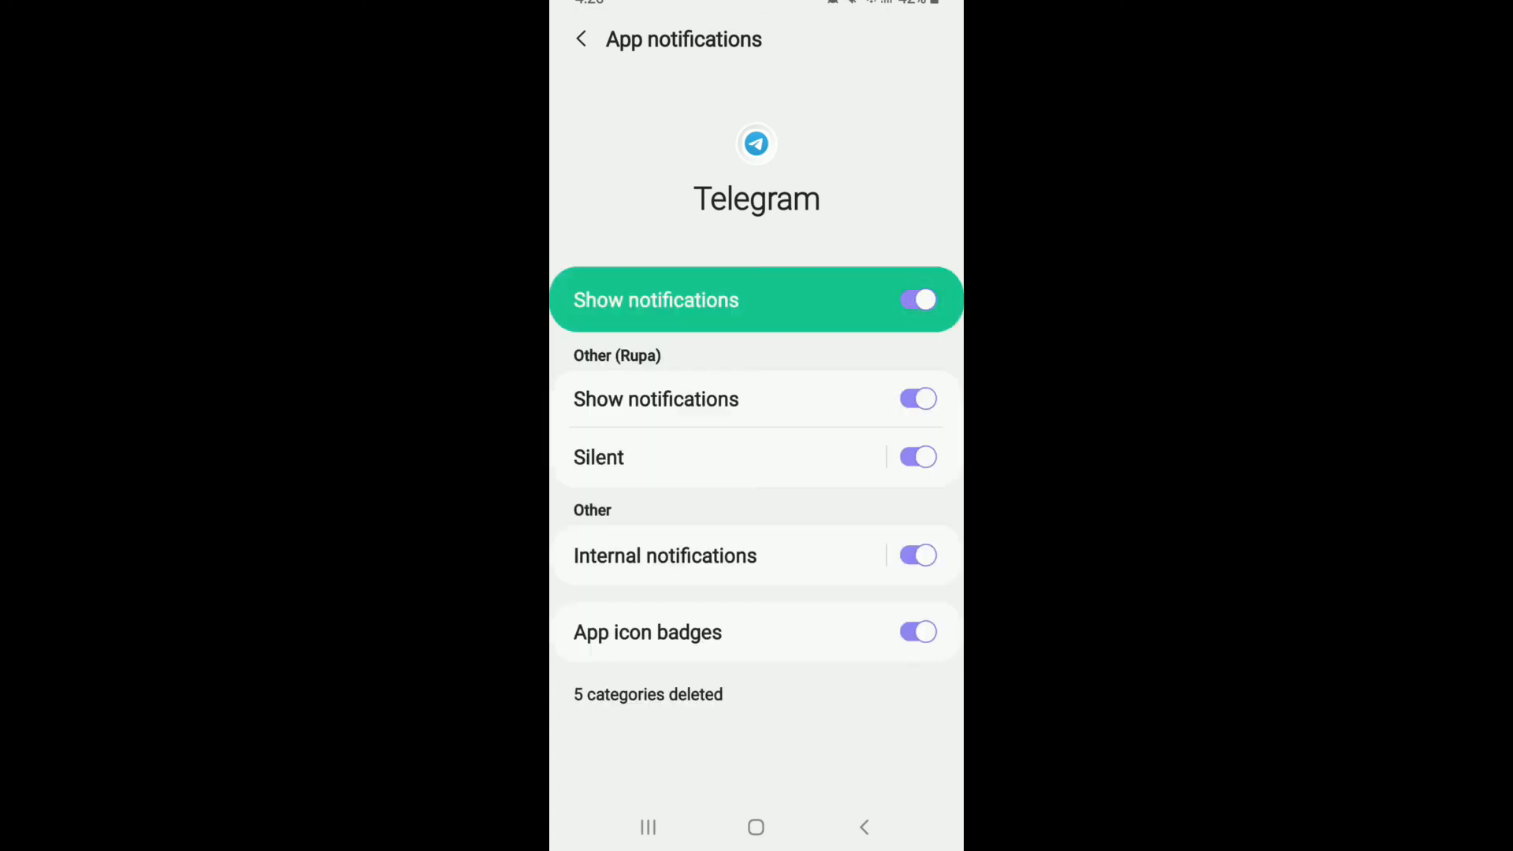